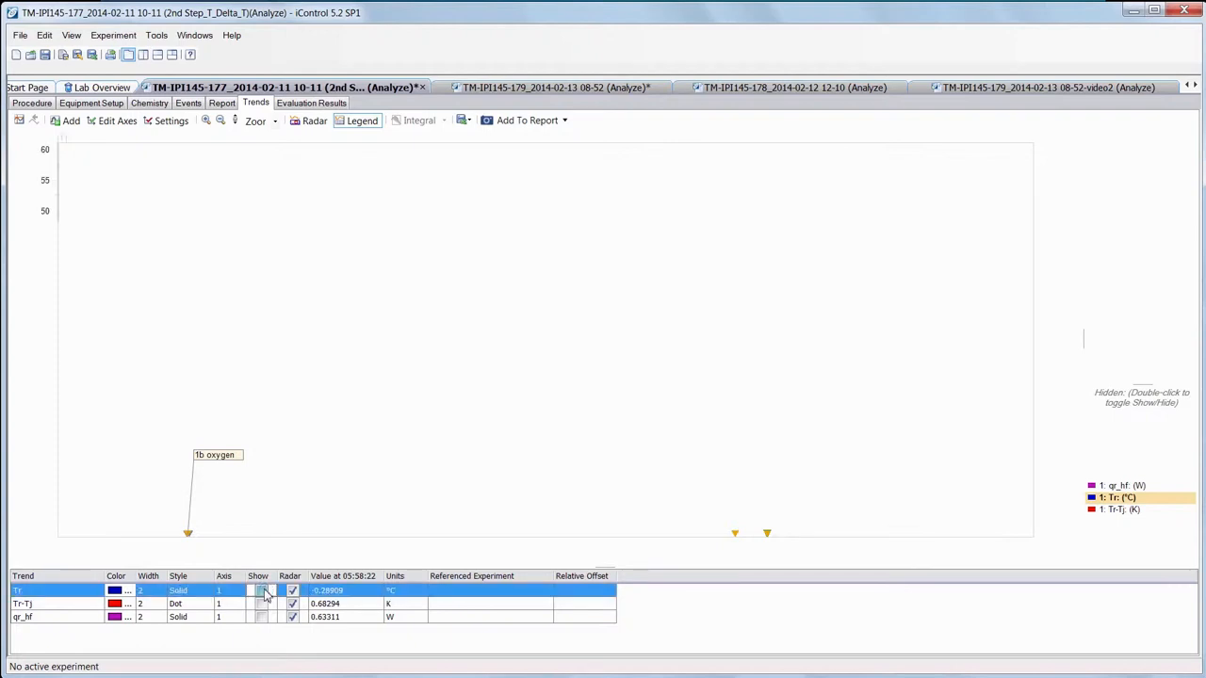
Show the Tr reactor temperature trend on the chart via its Show checkbox.
click(260, 590)
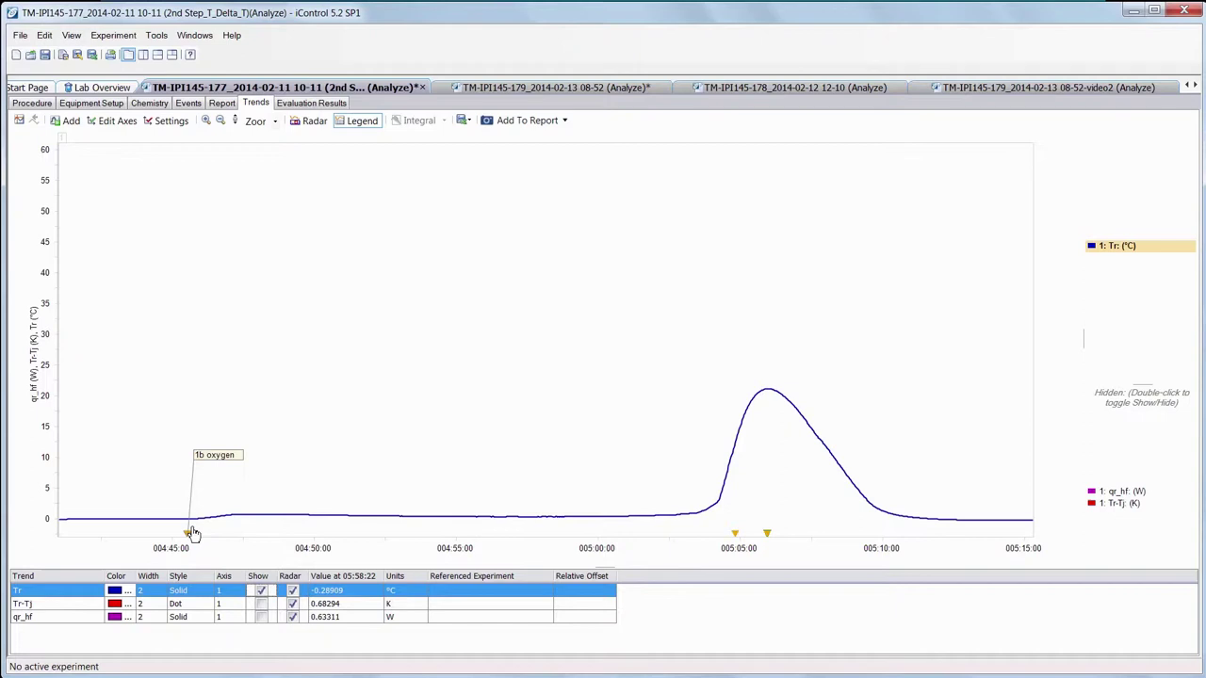
mouse_move(184, 532)
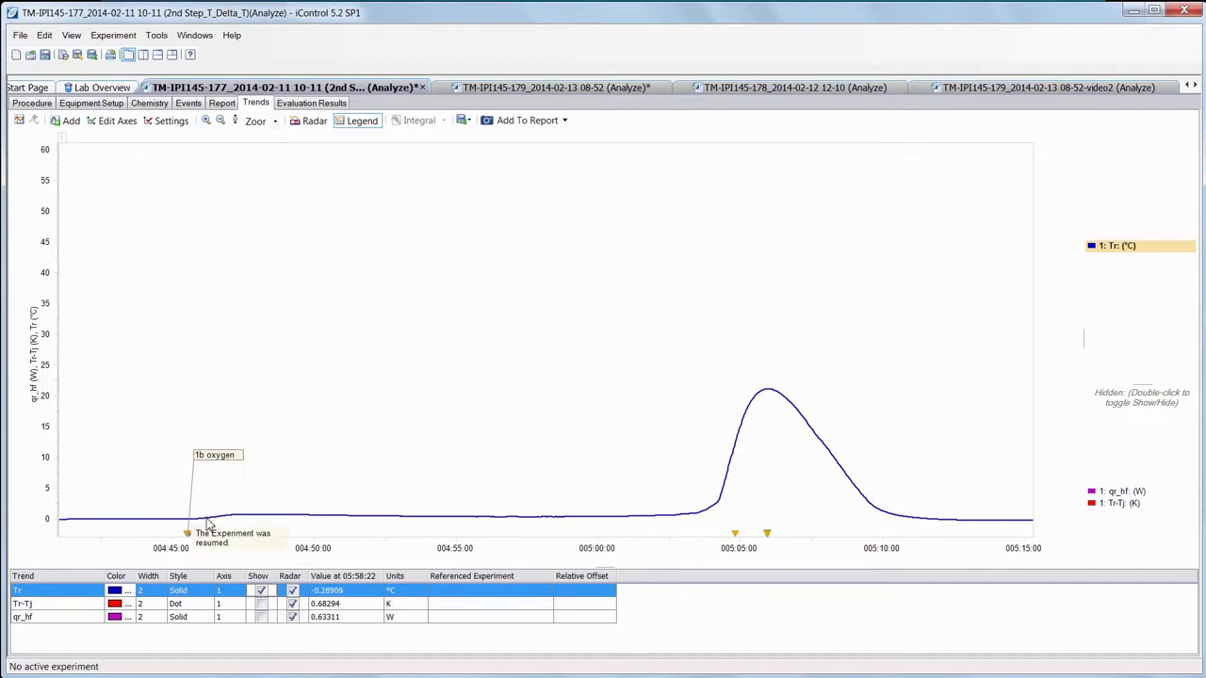
mouse_move(230, 520)
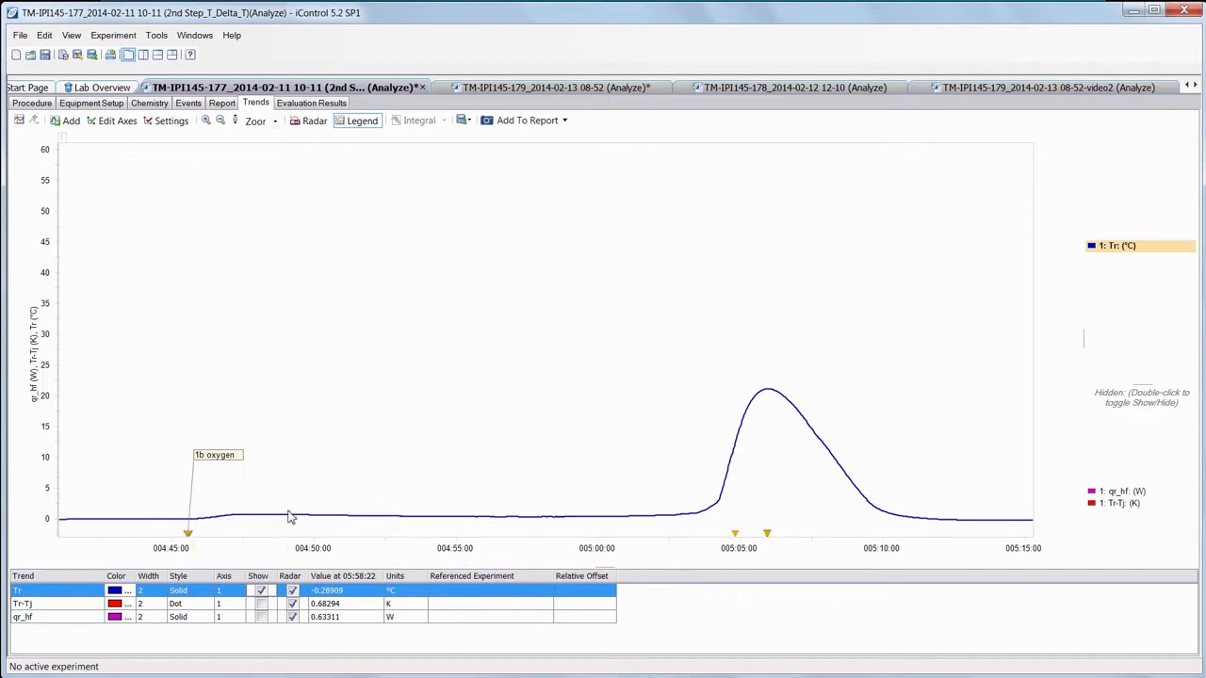
mouse_move(575, 523)
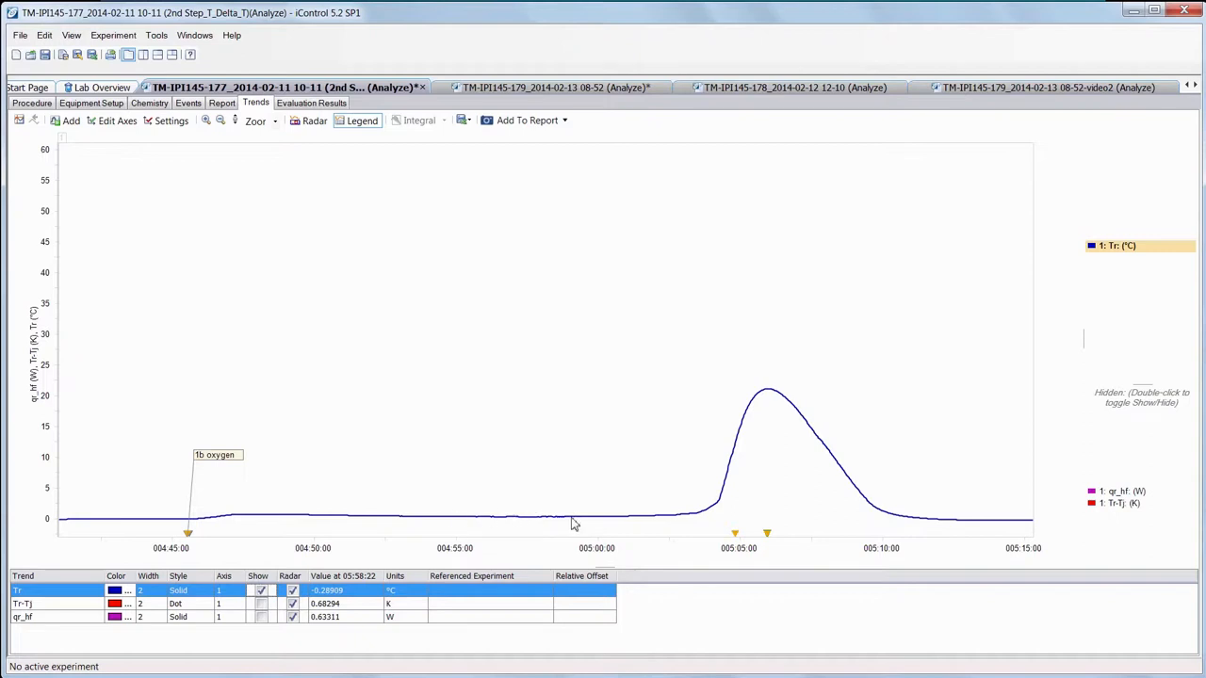
mouse_move(575, 524)
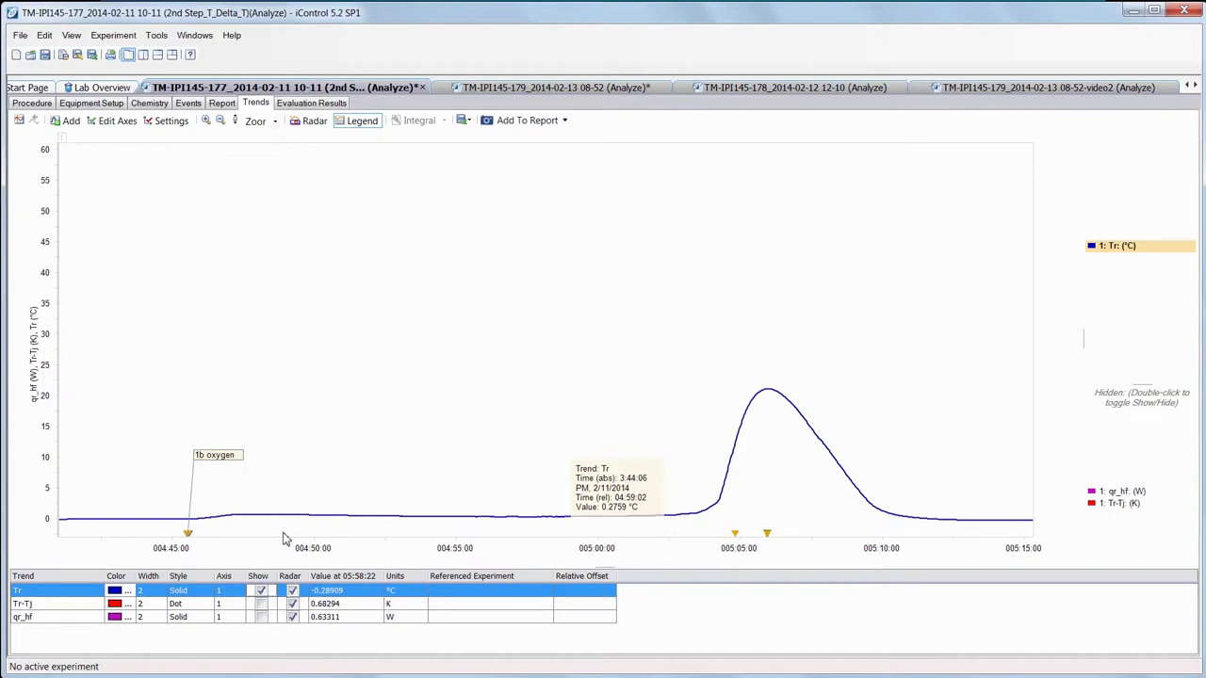
mouse_move(301, 534)
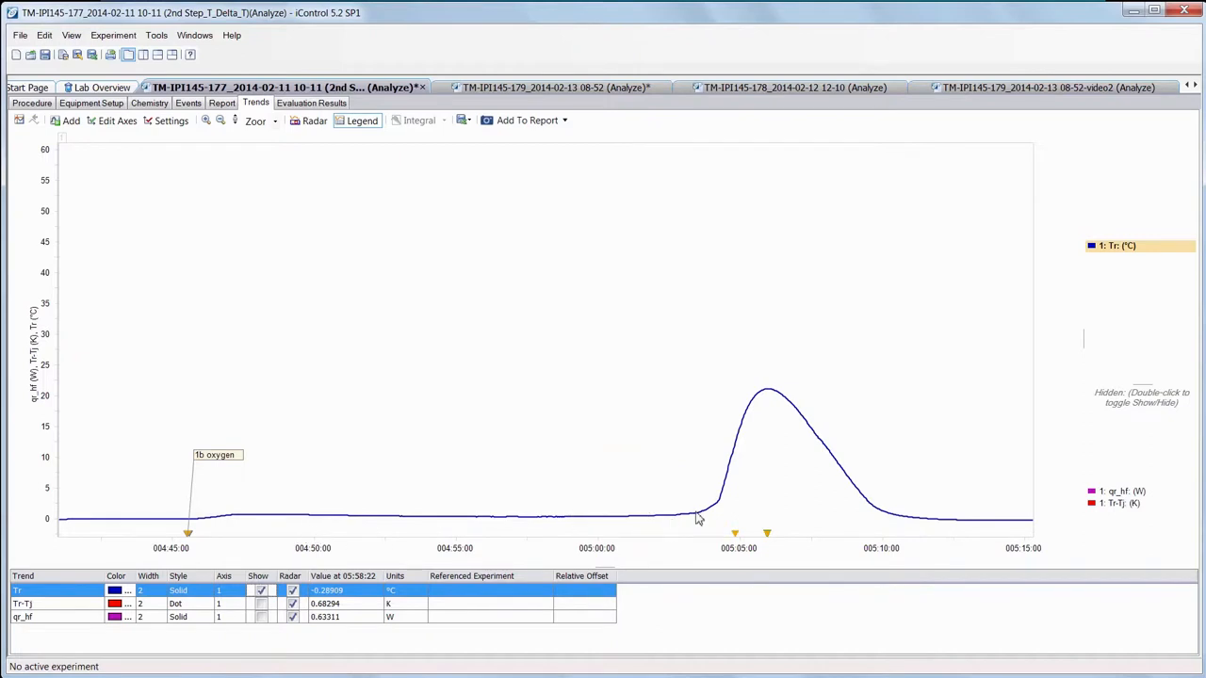
mouse_move(694, 516)
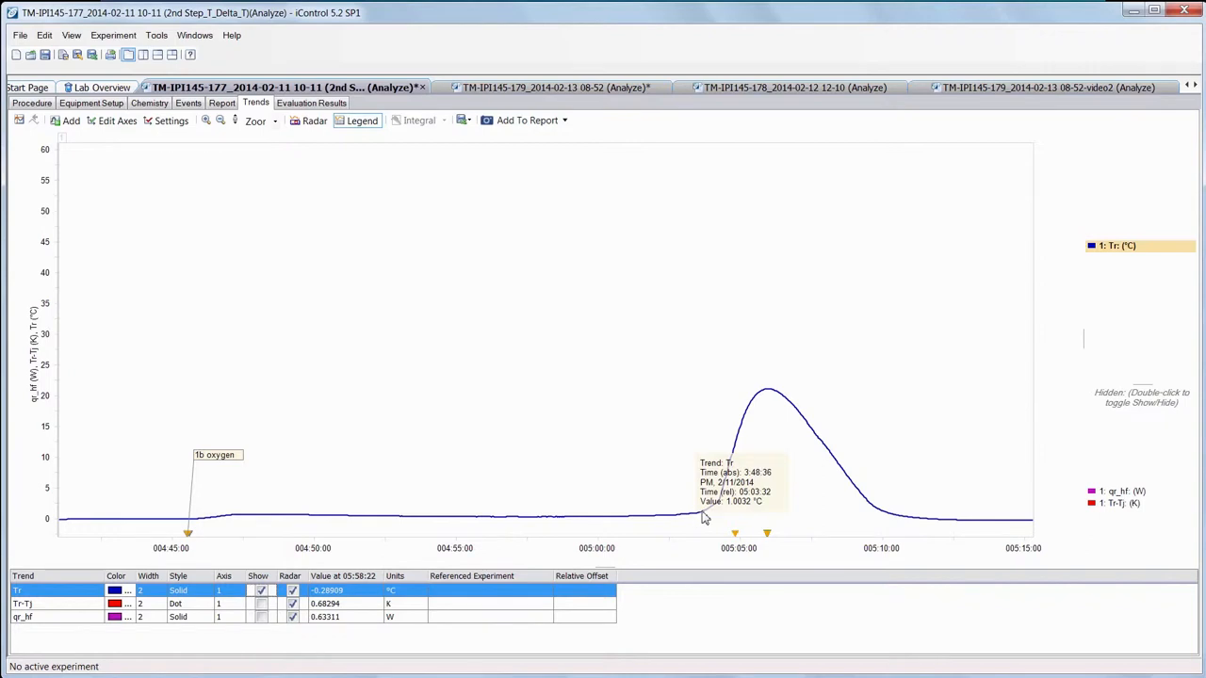
mouse_move(761, 529)
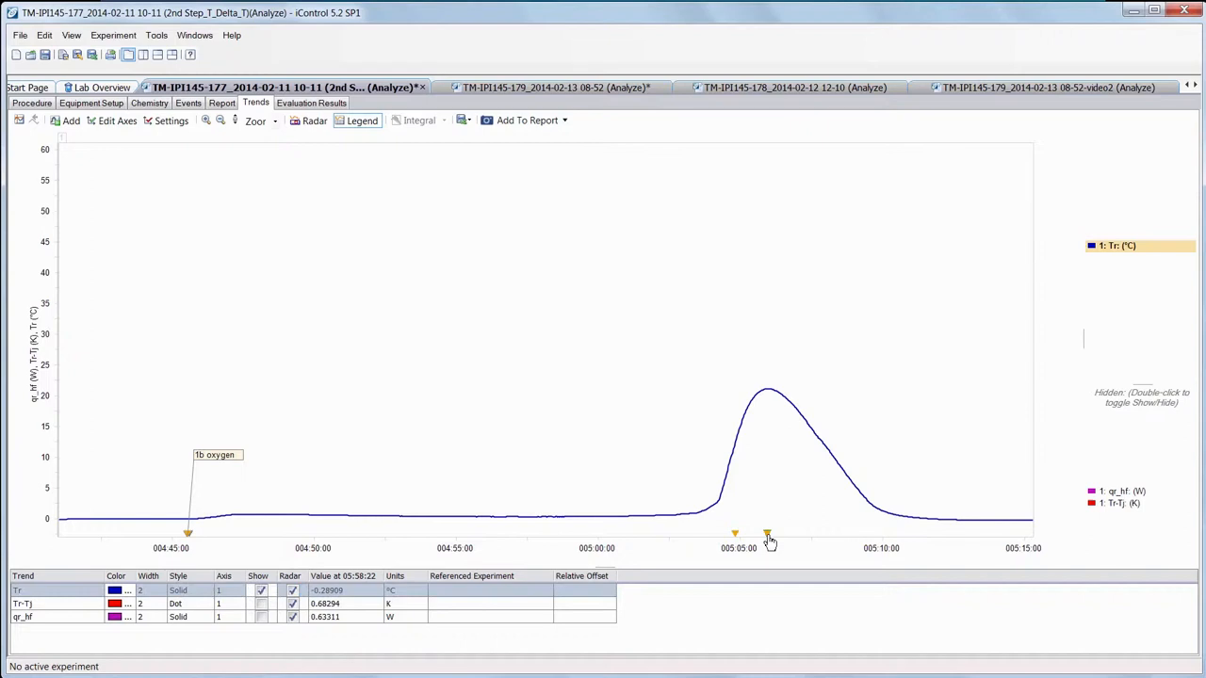
Reveal the 'Maximum temperature increase' label on the annotation at the Tr peak.
right_click(767, 533)
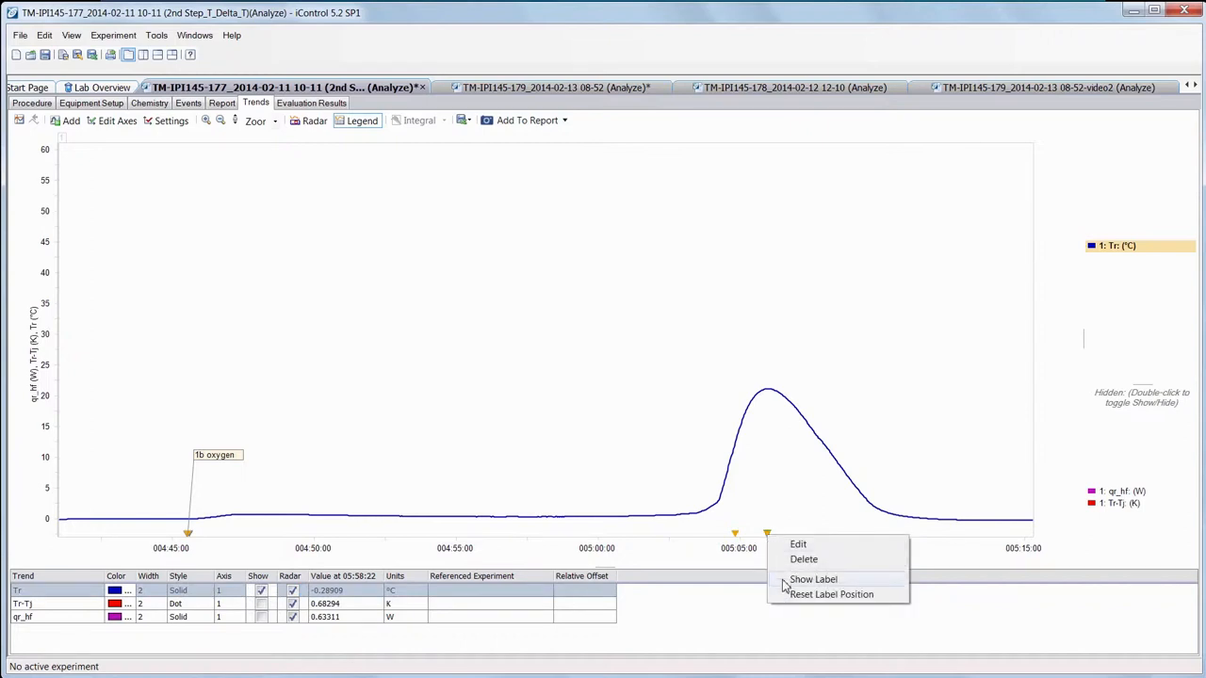
click(814, 579)
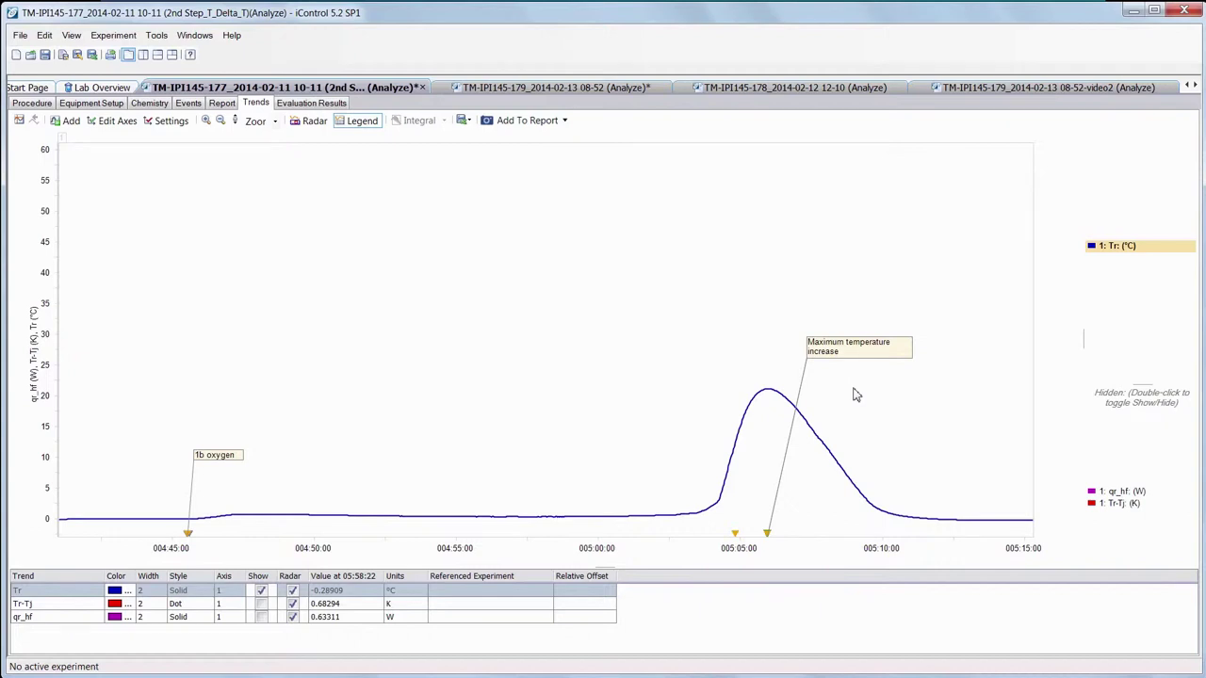
mouse_move(792, 413)
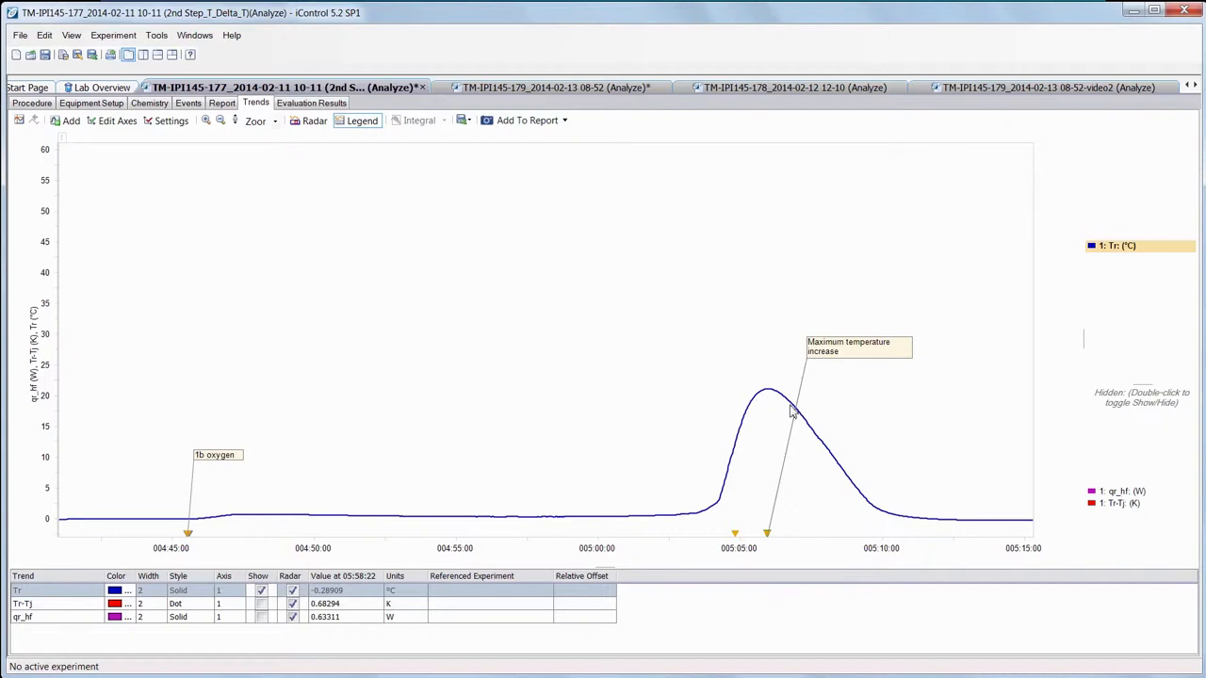
mouse_move(773, 395)
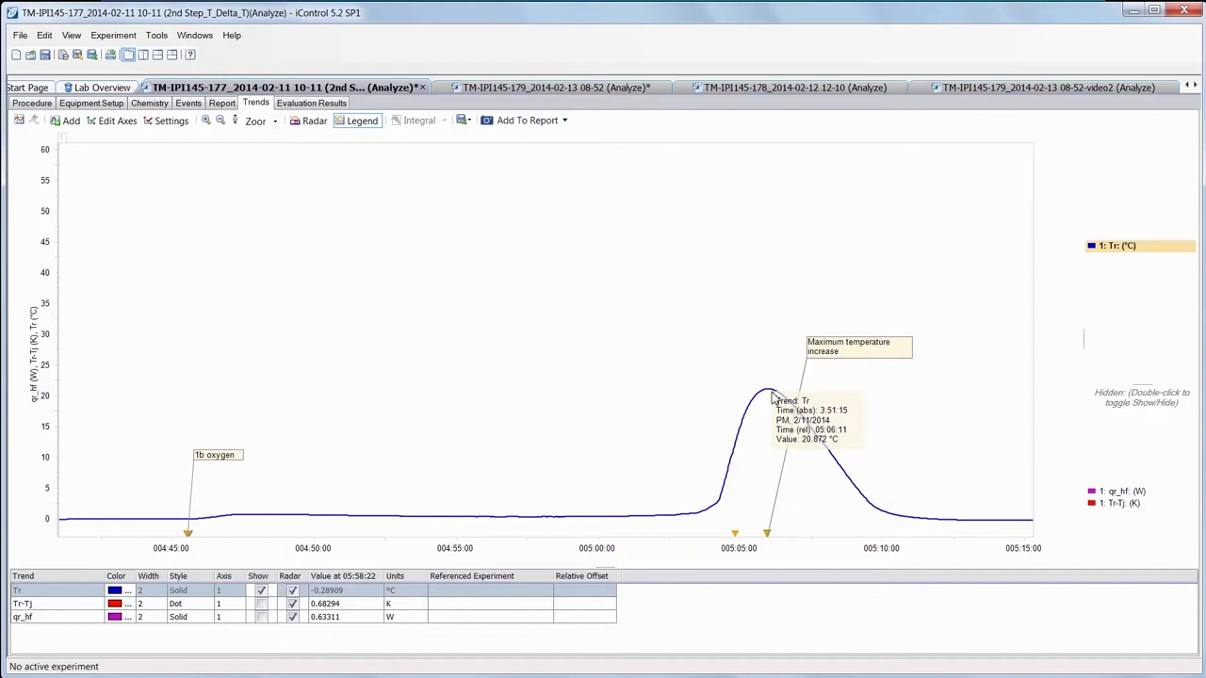
mouse_move(772, 404)
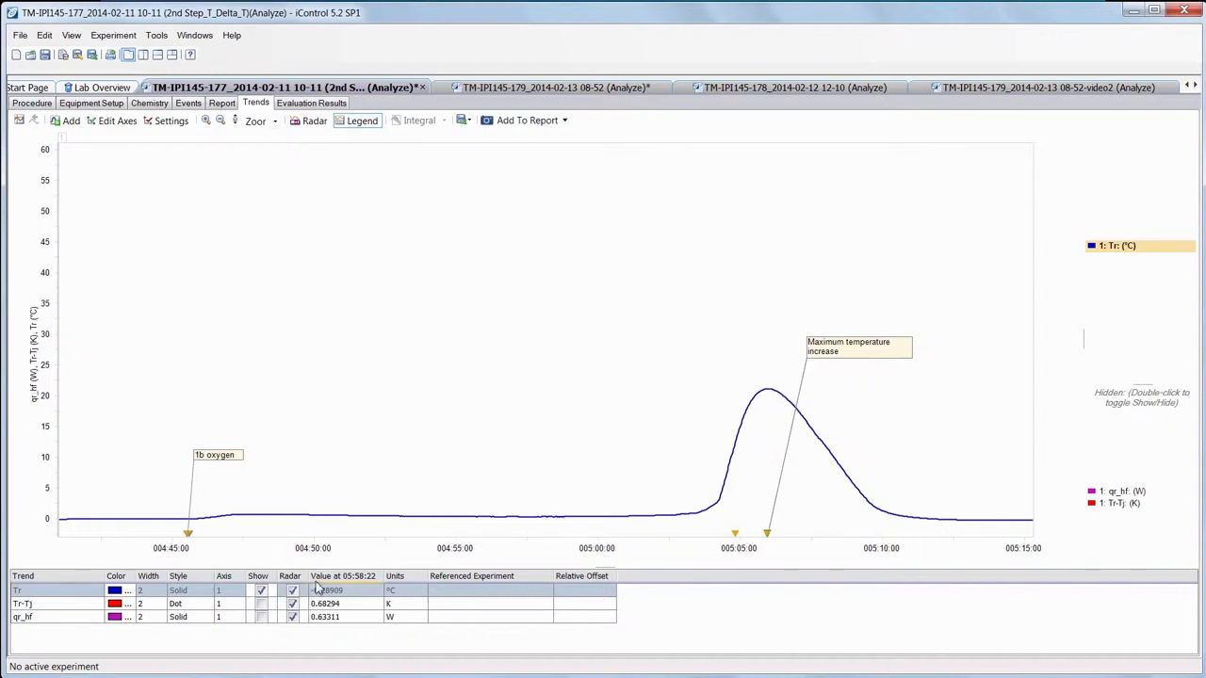
Show the Tr-Tj difference trend alongside the reactor temperature curve.
click(260, 603)
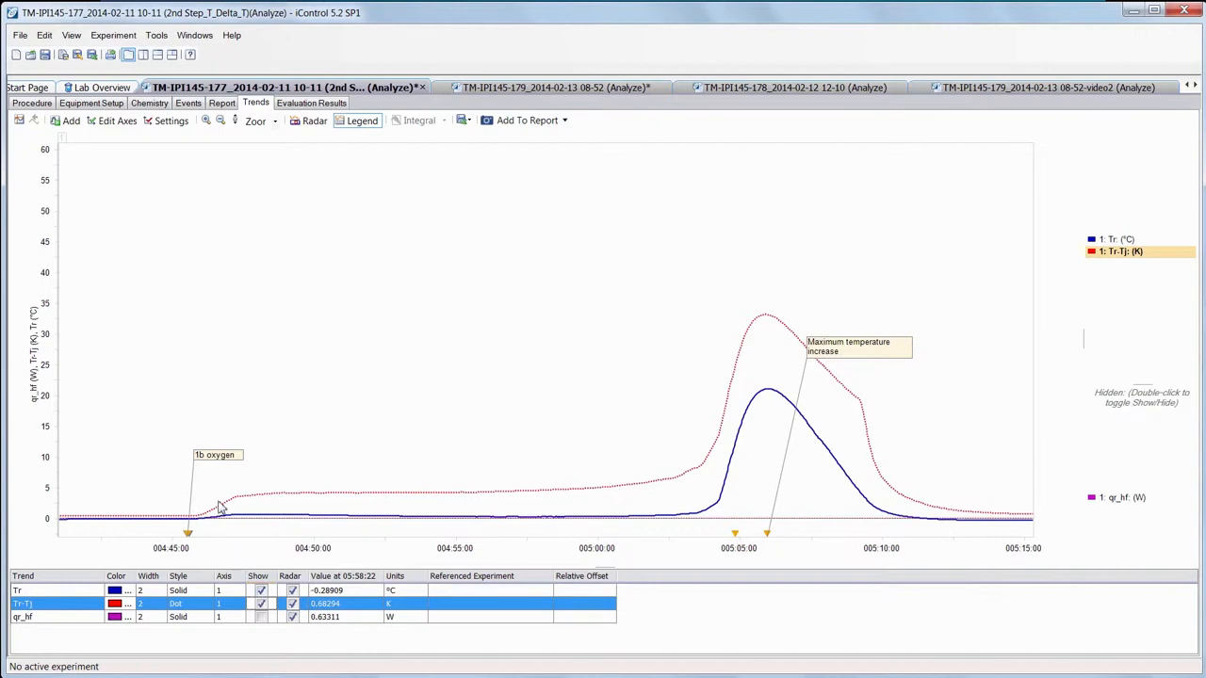
mouse_move(228, 509)
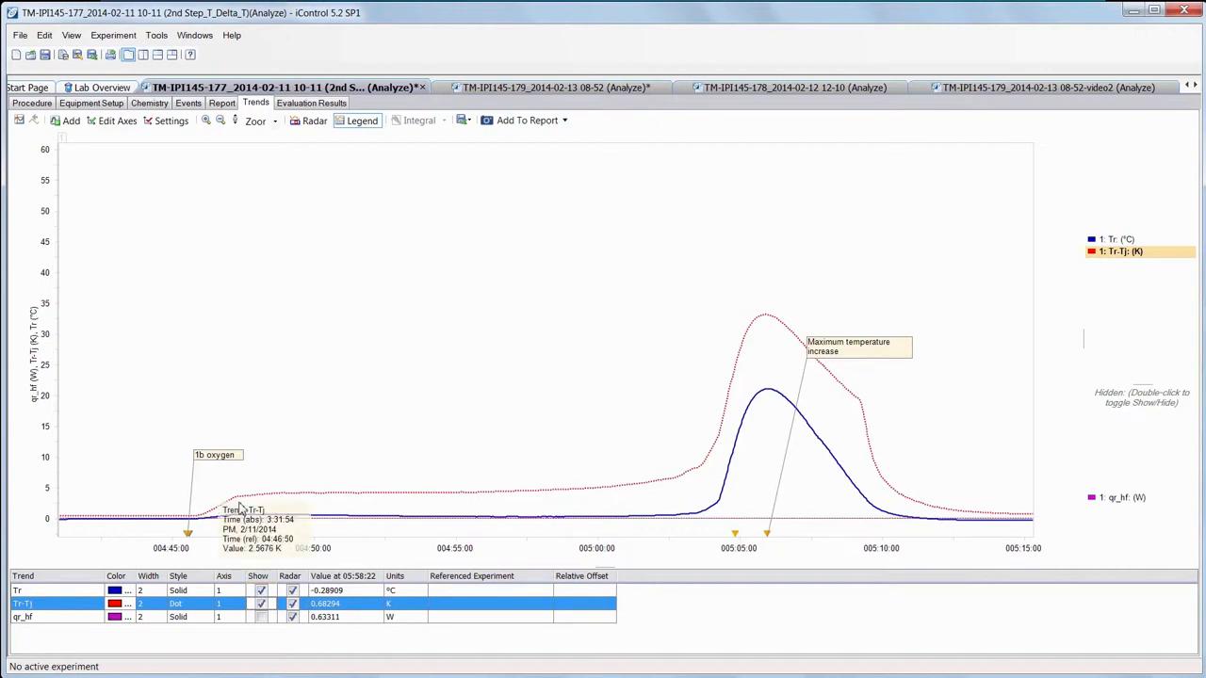
mouse_move(313, 501)
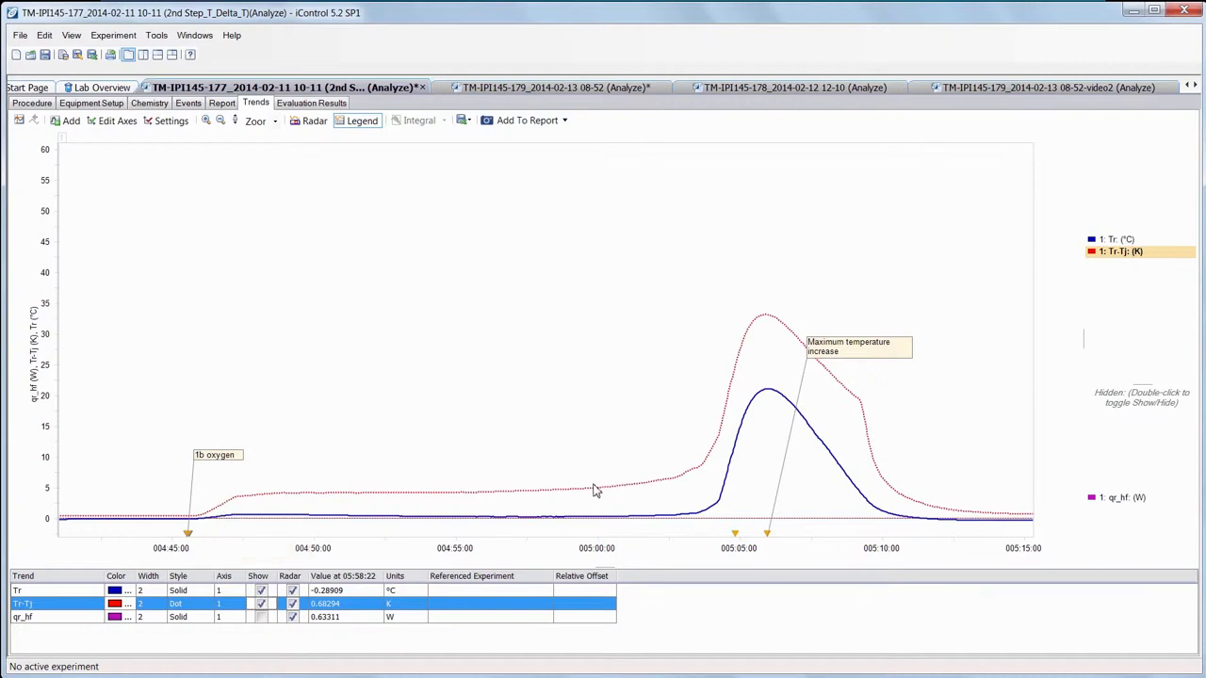
mouse_move(624, 497)
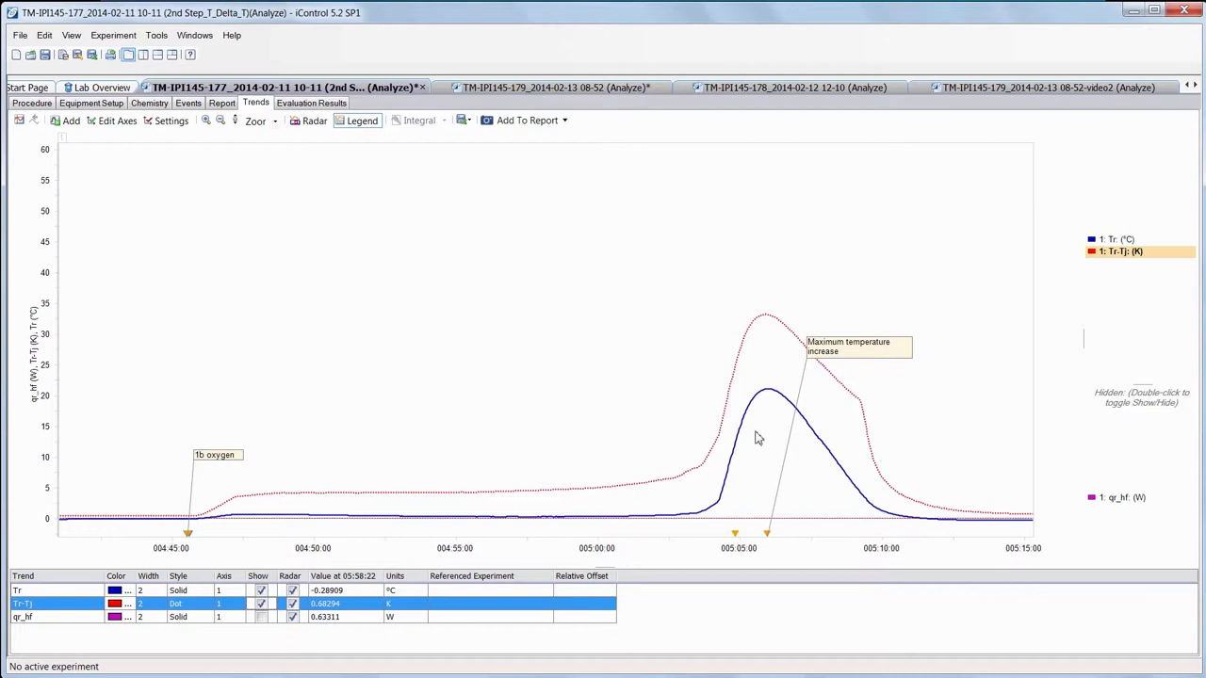
mouse_move(762, 424)
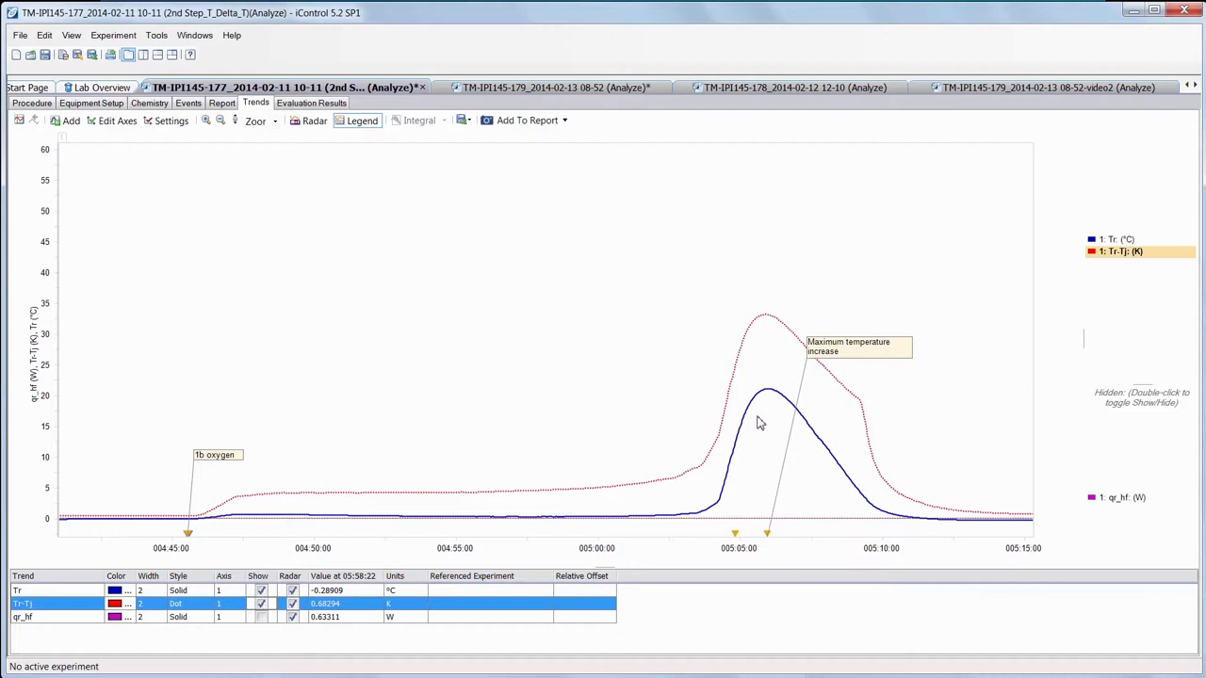
mouse_move(767, 342)
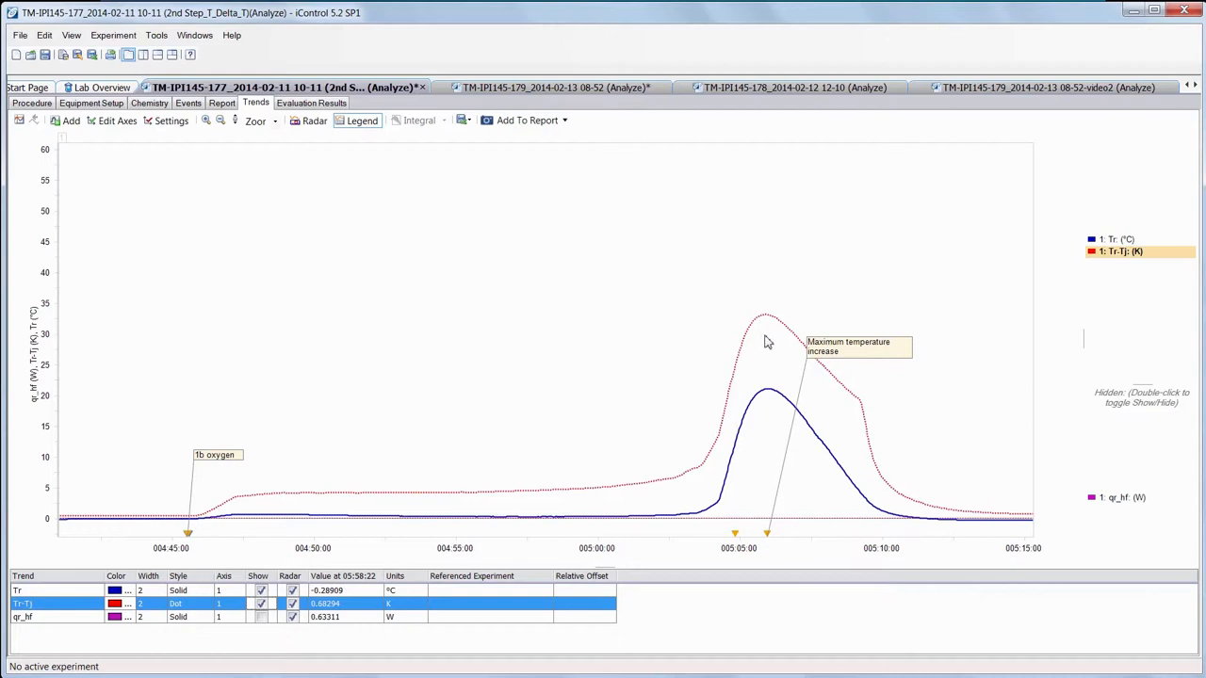
mouse_move(797, 343)
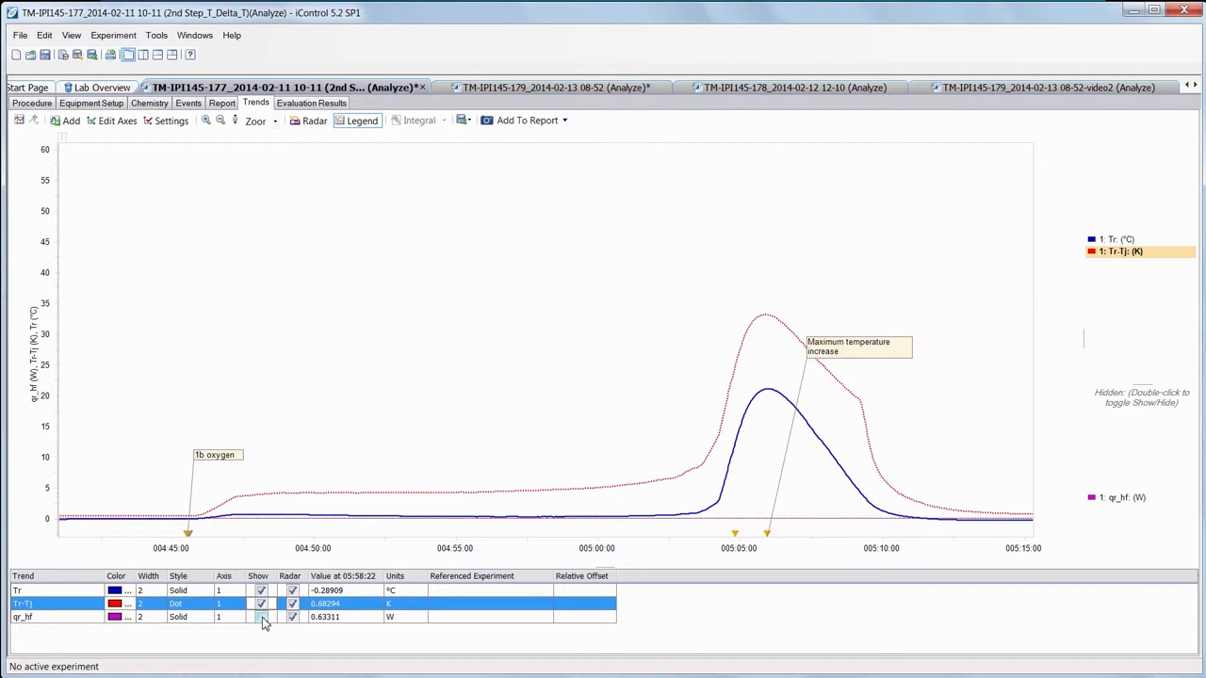
Show the heat-release qr_hf trend as a shaded curve on the chart.
click(260, 618)
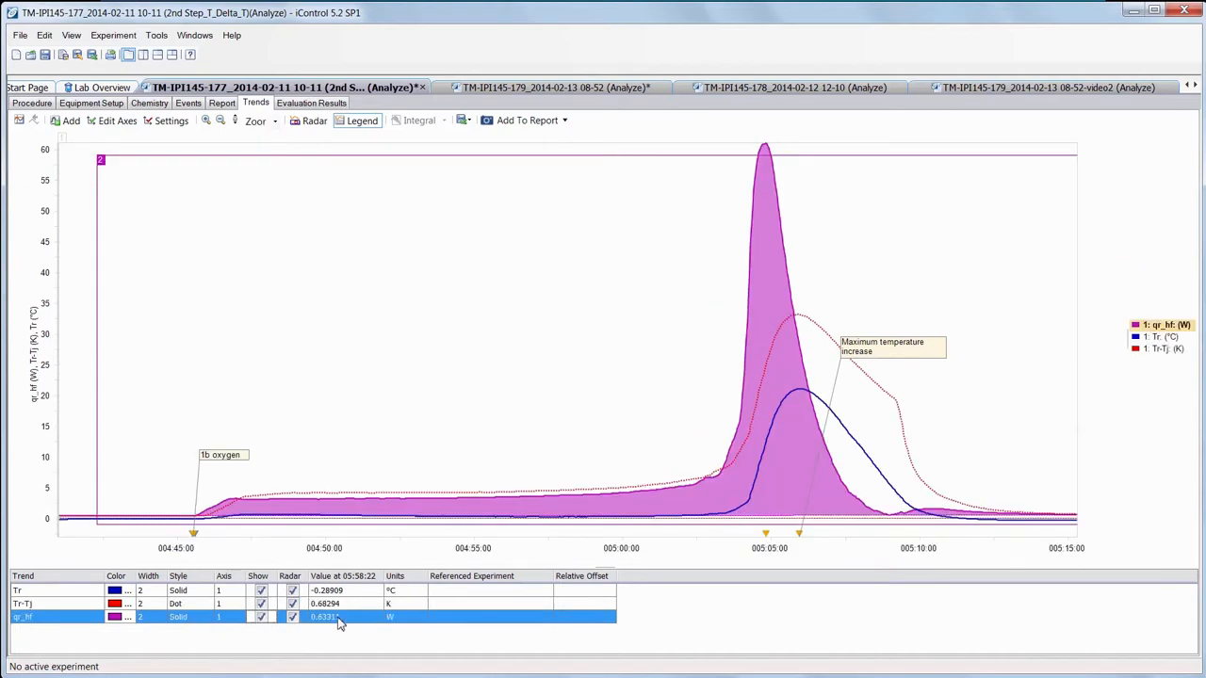
mouse_move(750, 505)
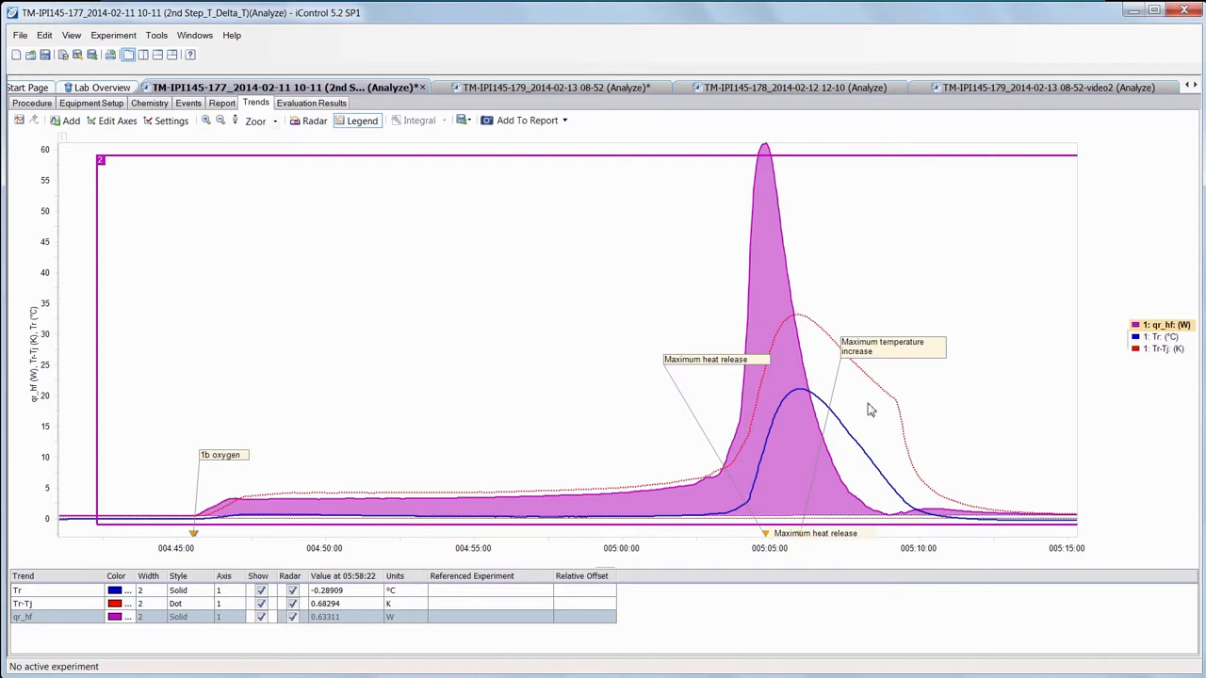
mouse_move(869, 400)
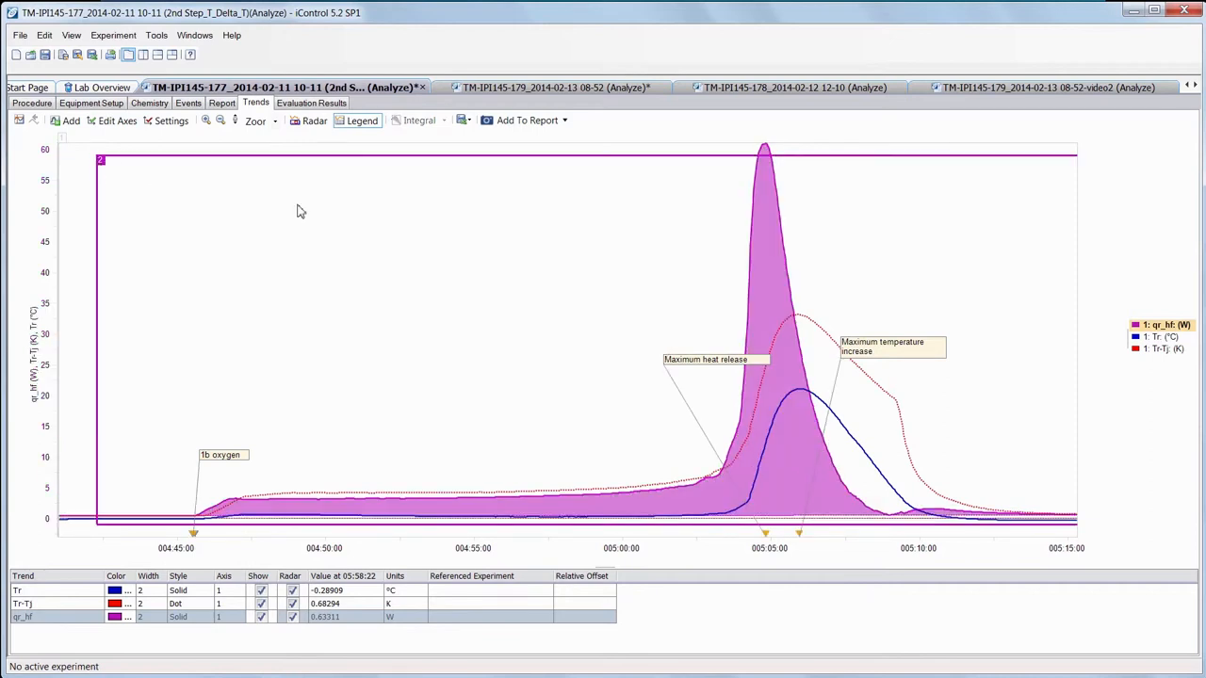
mouse_move(734, 486)
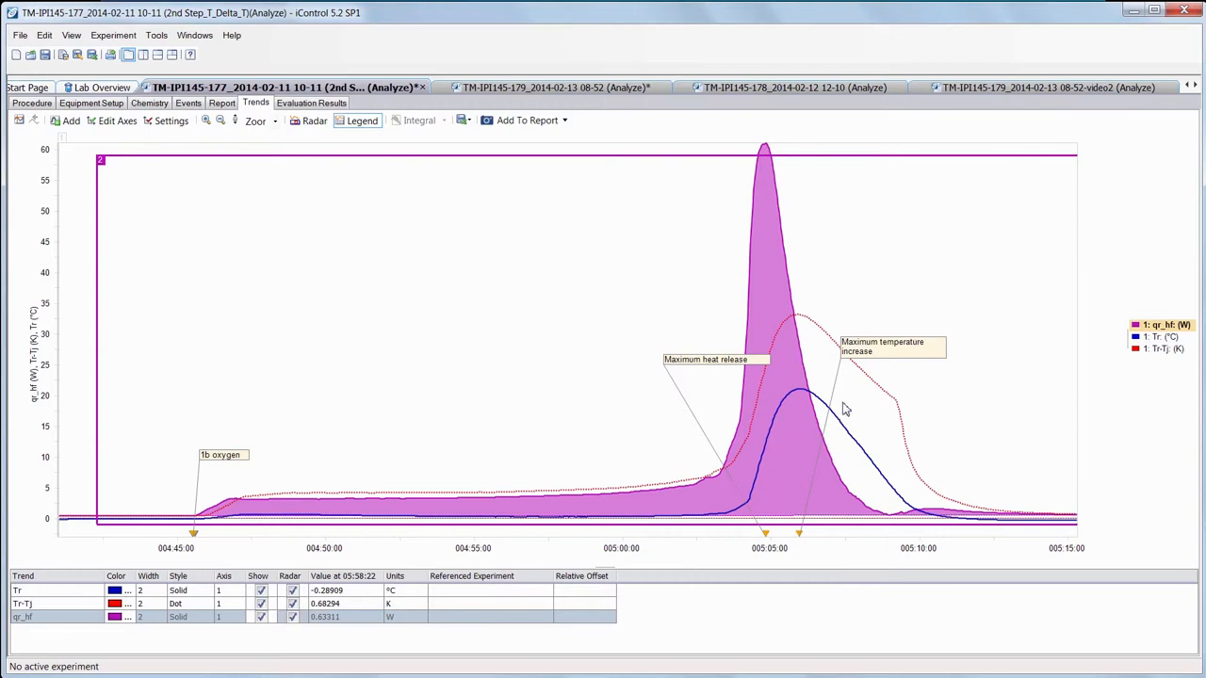
mouse_move(814, 483)
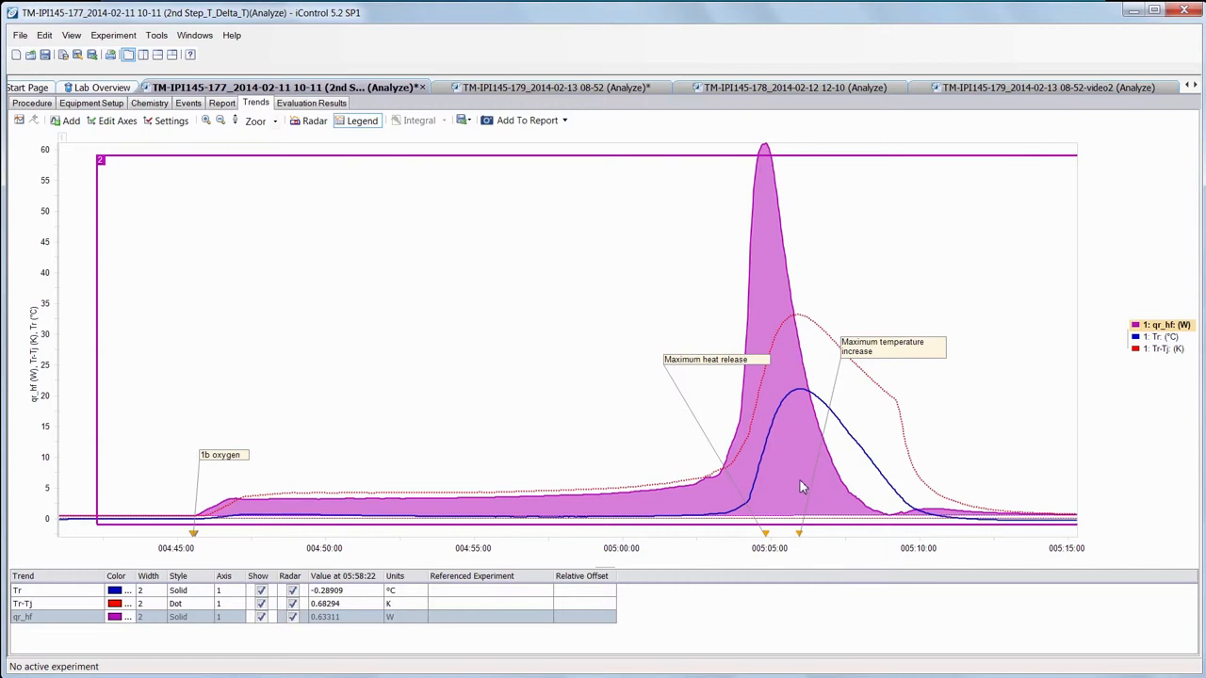
mouse_move(792, 354)
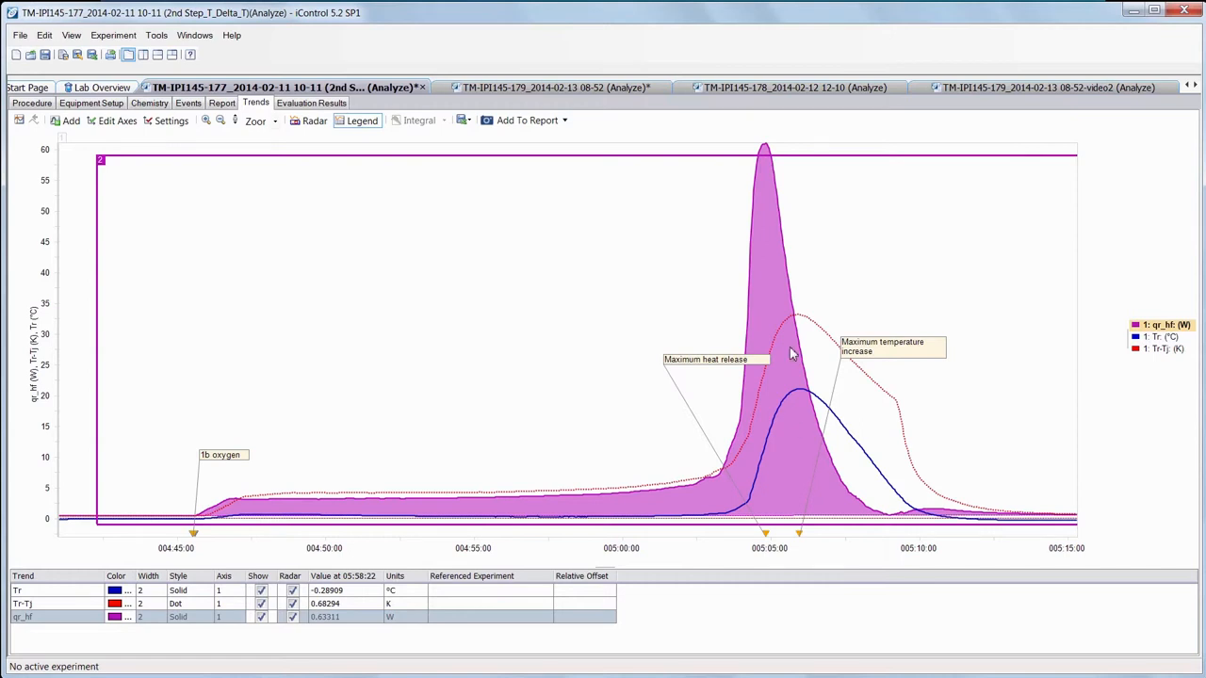
mouse_move(787, 336)
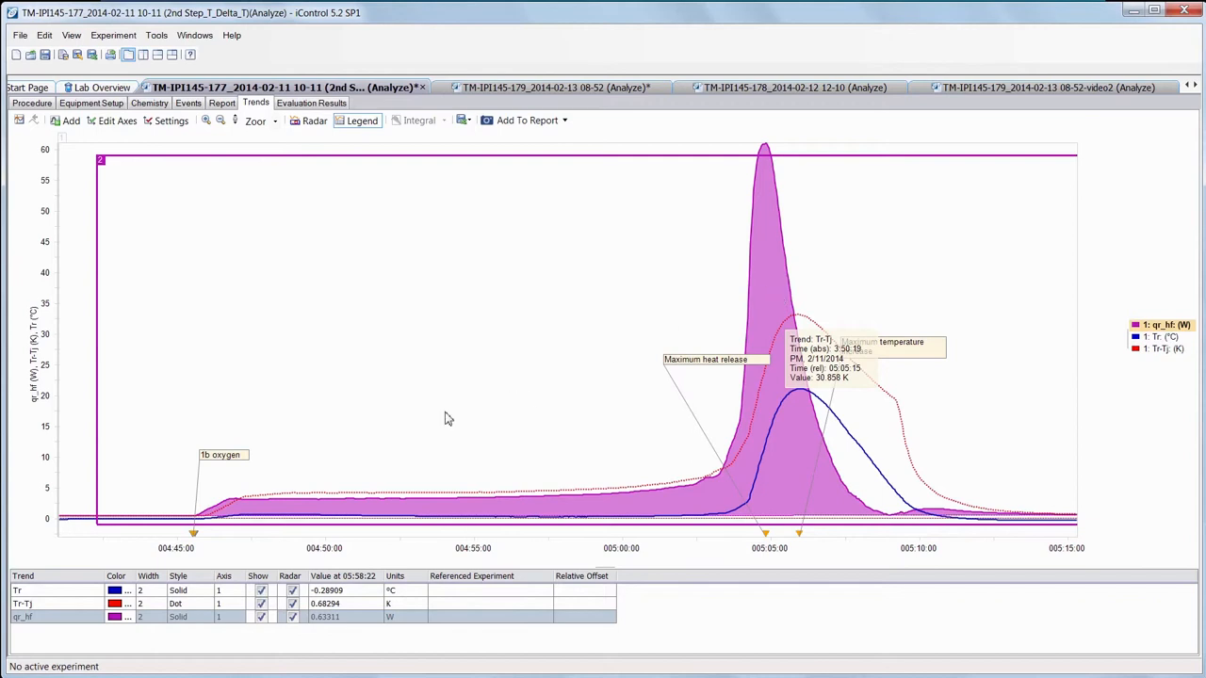
mouse_move(215, 500)
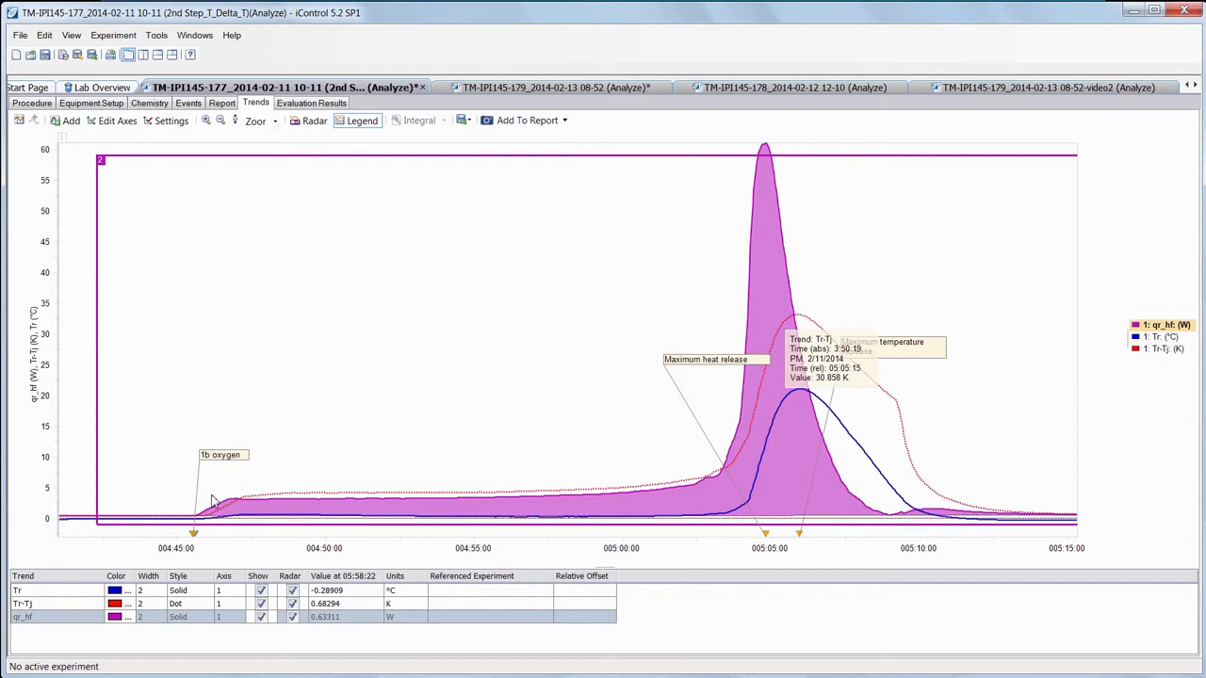
mouse_move(264, 509)
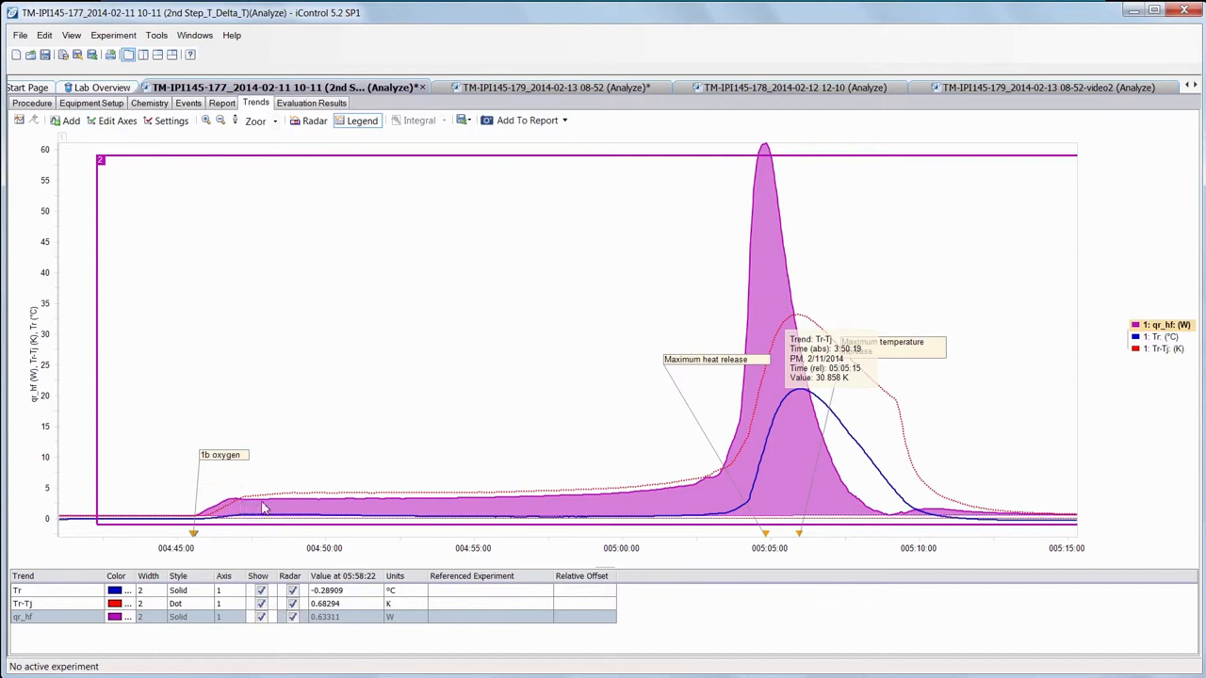
mouse_move(569, 516)
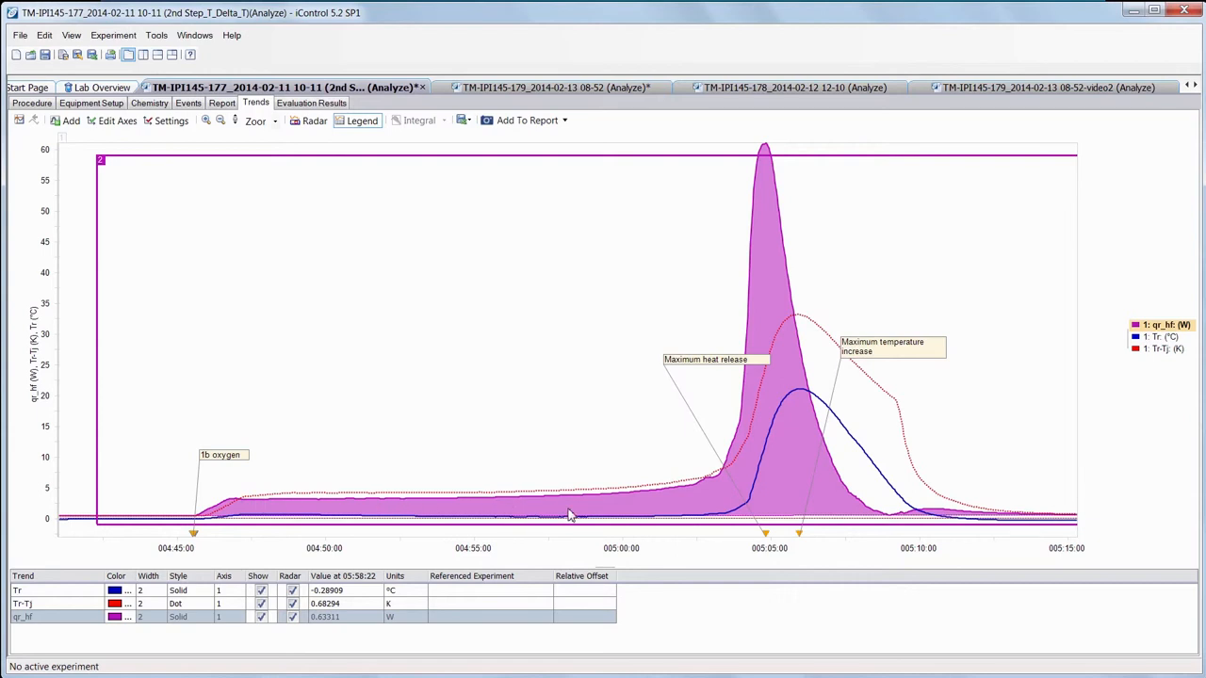
mouse_move(618, 504)
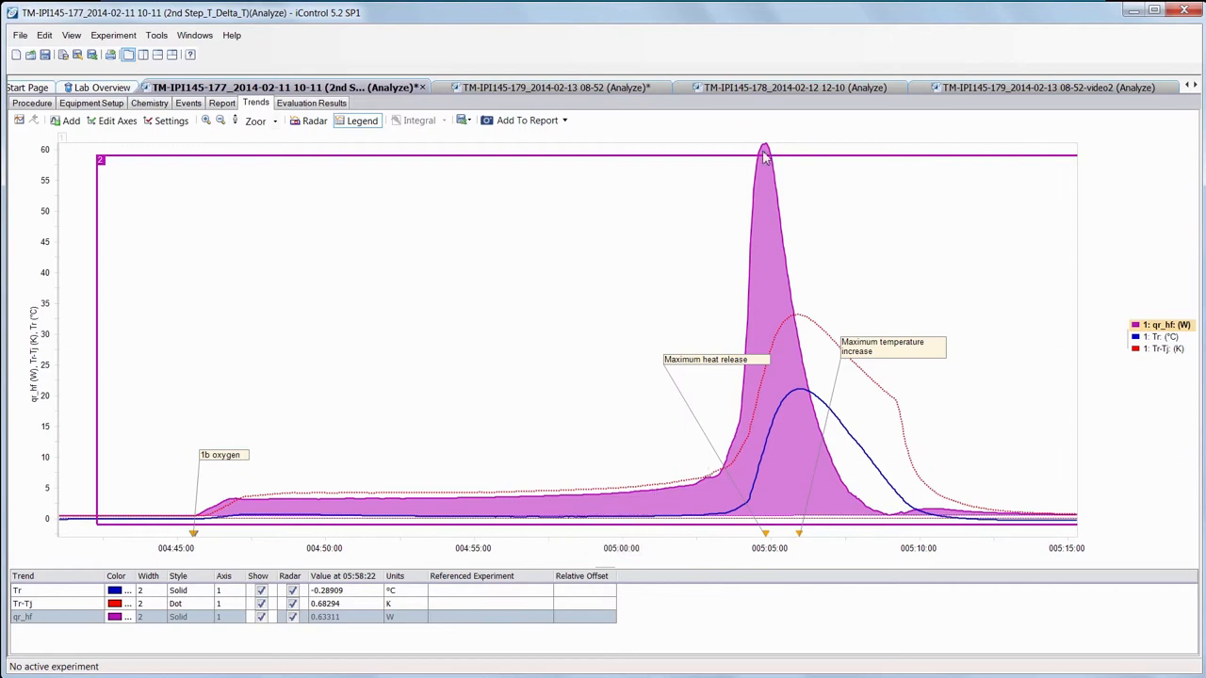
mouse_move(763, 155)
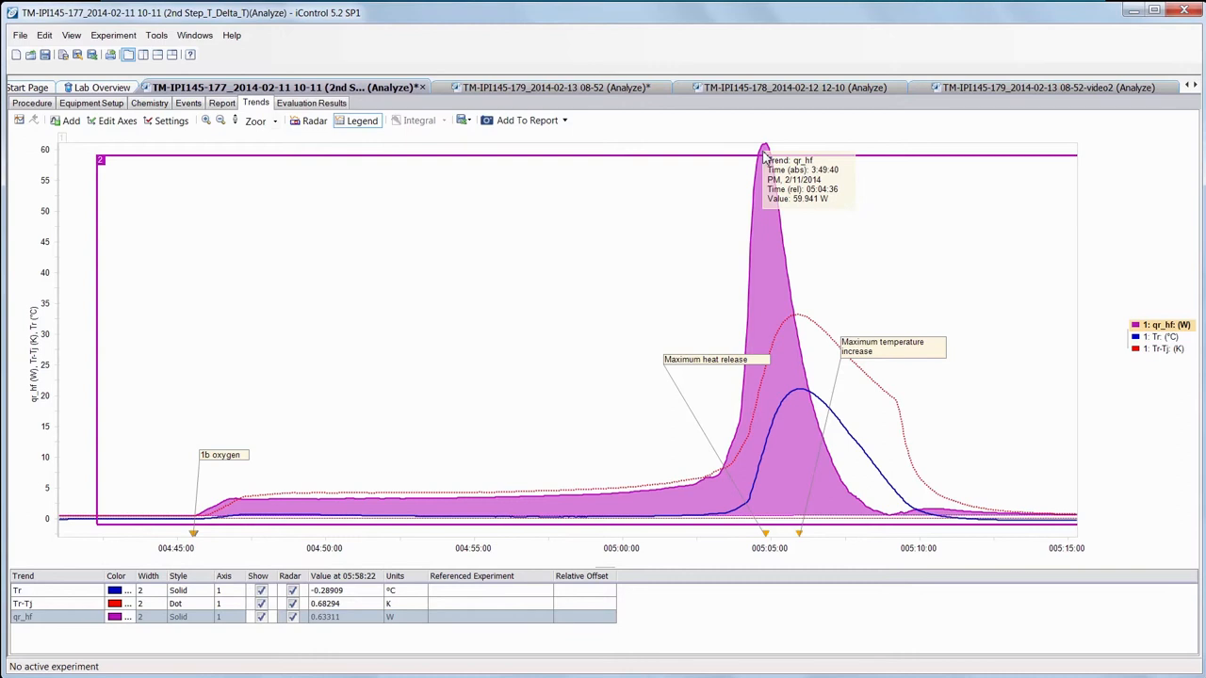
mouse_move(768, 158)
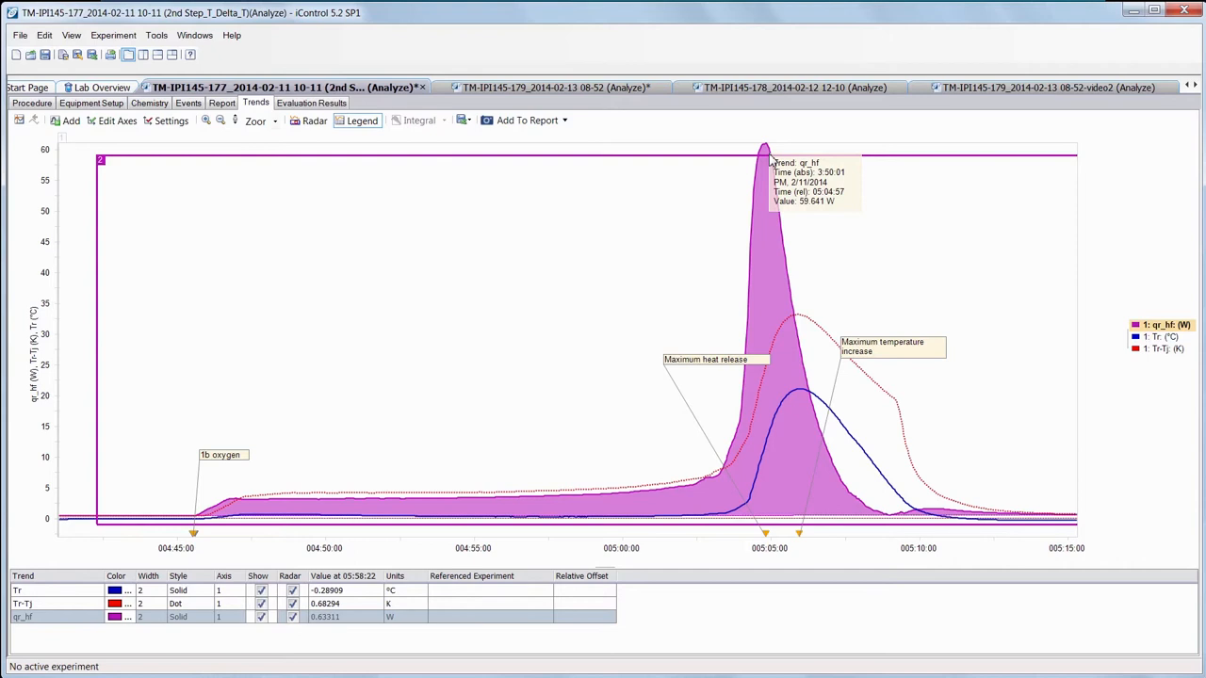
mouse_move(760, 197)
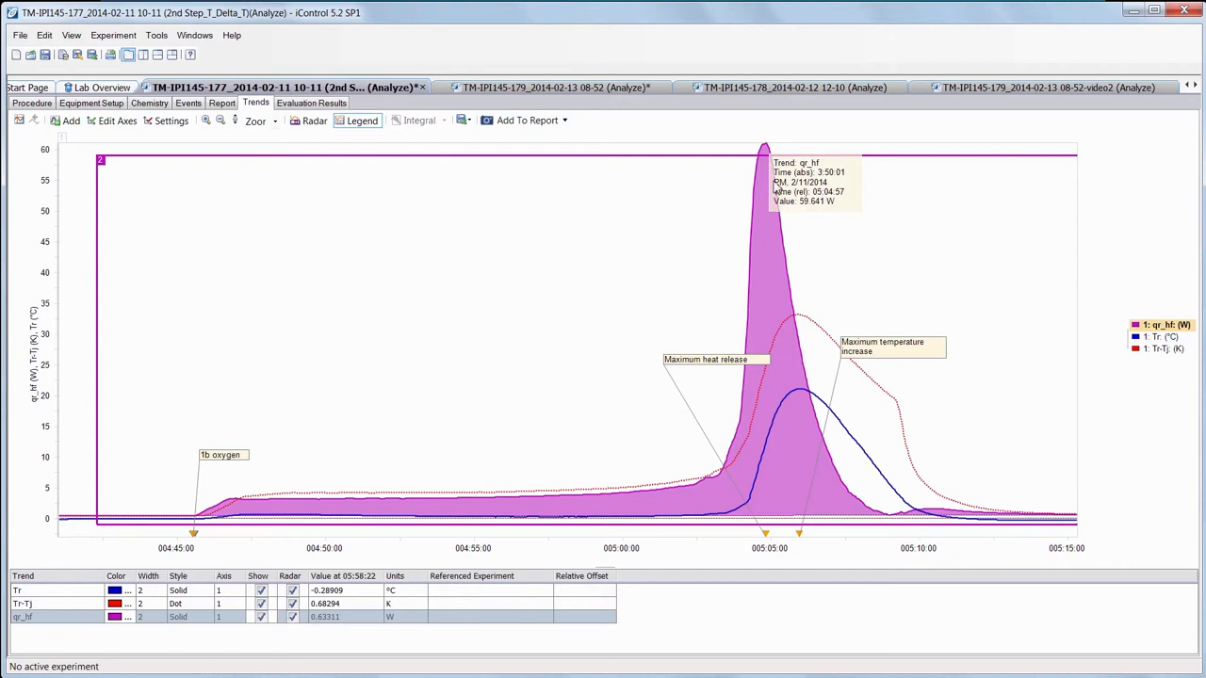